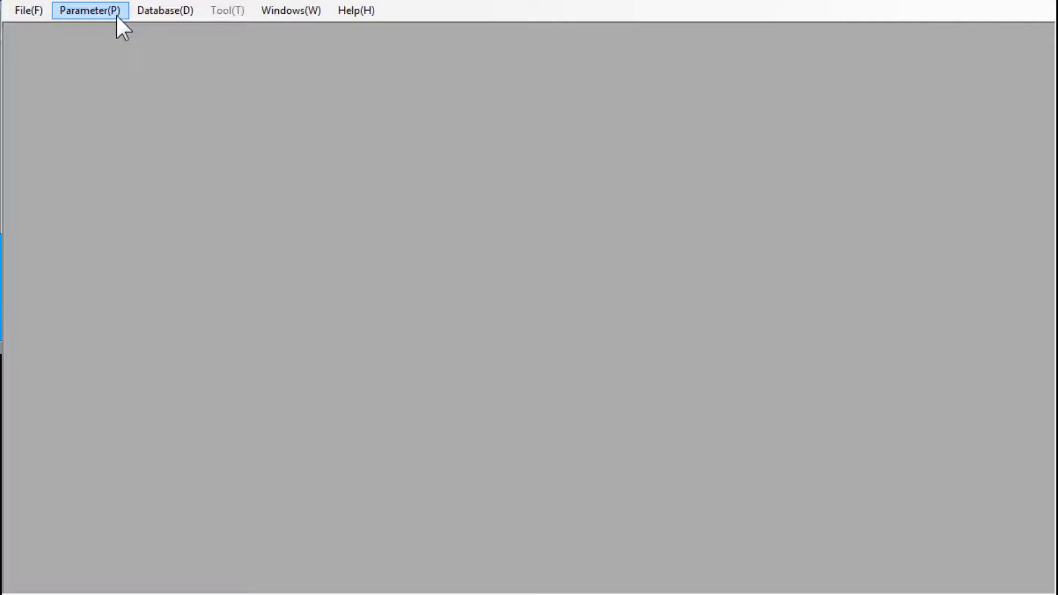
Bring up the Spec parameter table from the Parameter menu.
click(88, 10)
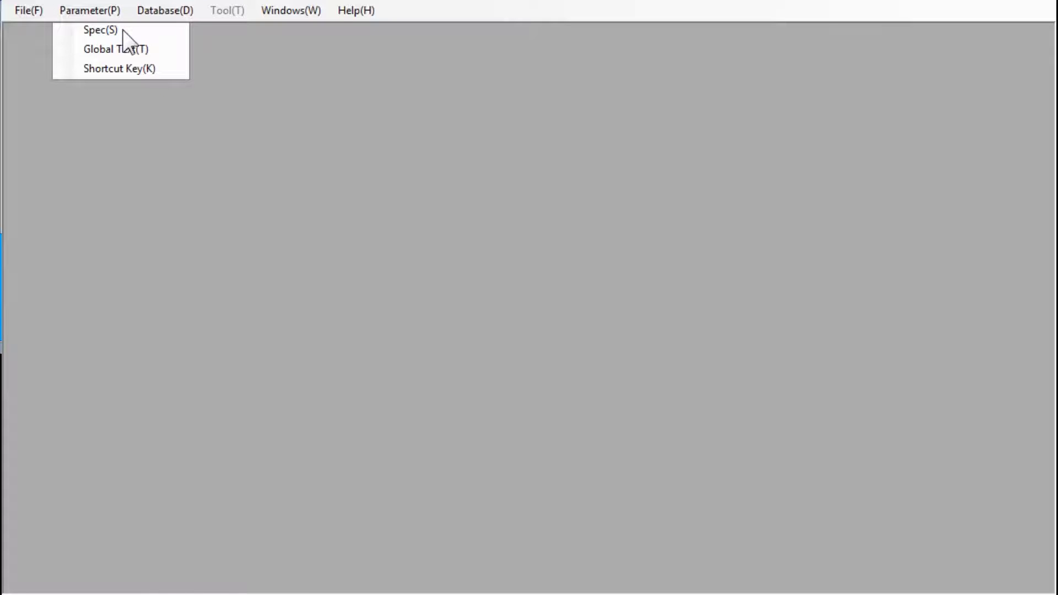
mouse_move(174, 125)
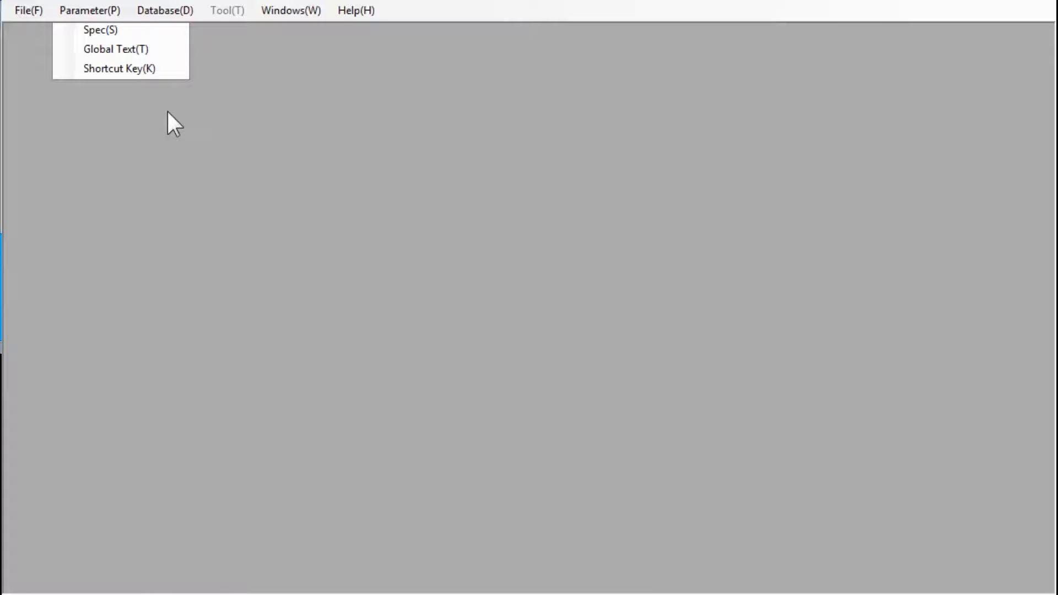
click(100, 29)
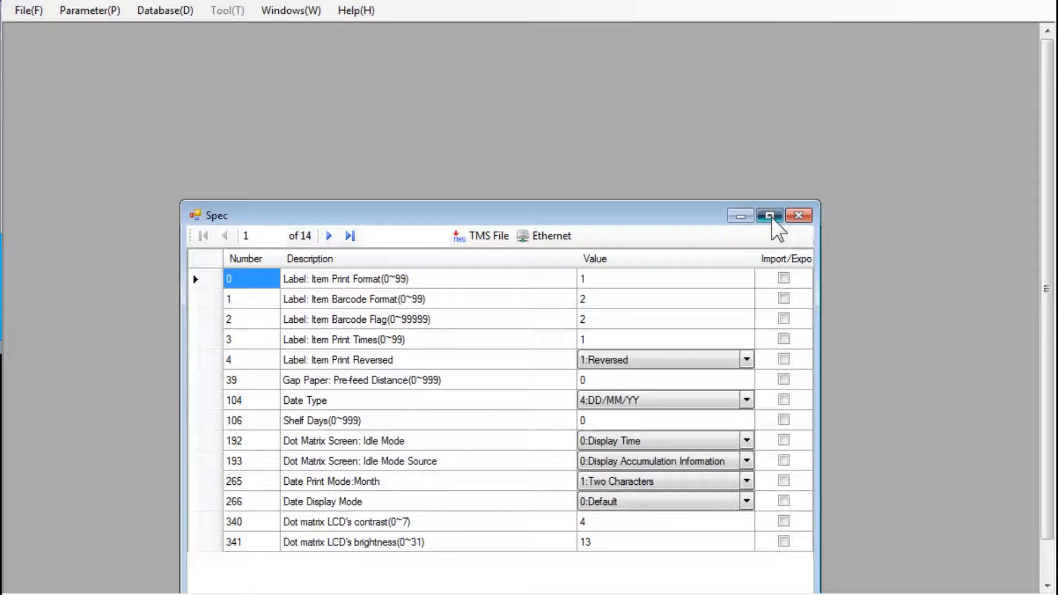
Maximize the Spec table window to fill the workspace.
click(770, 215)
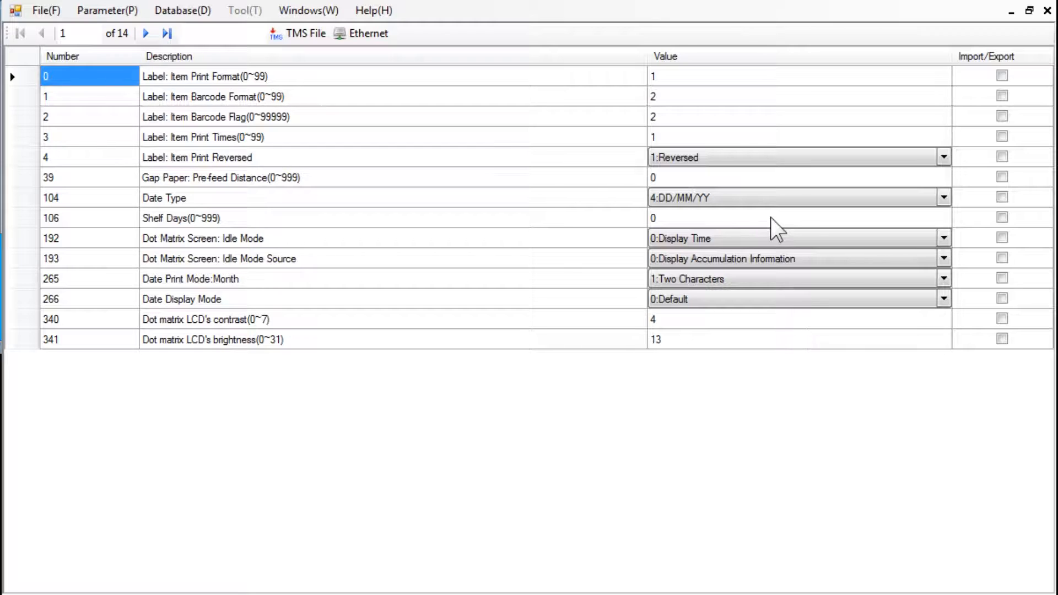
mouse_move(158, 92)
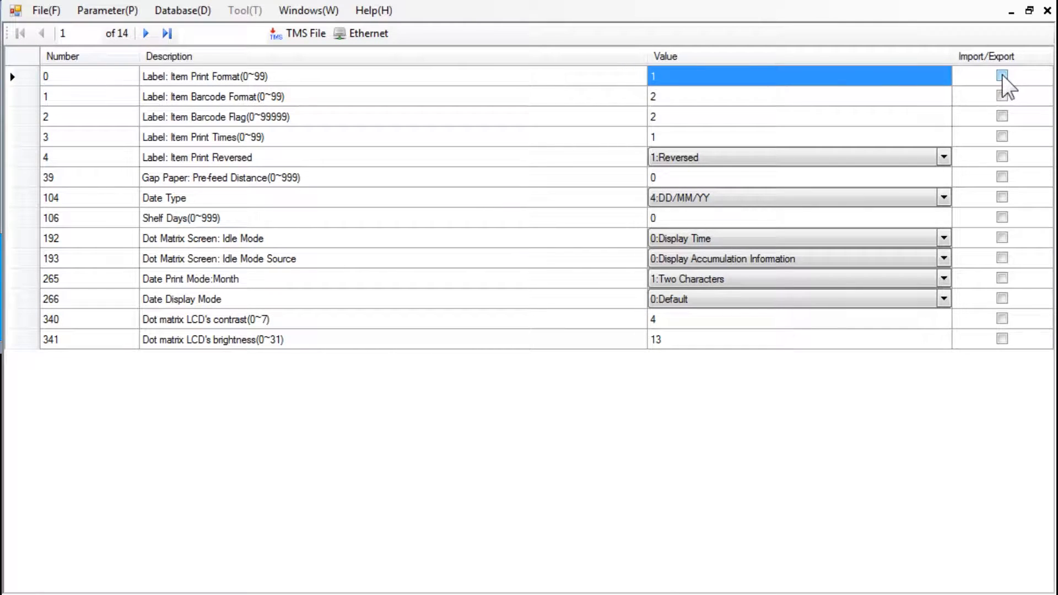
Check Import/Export on parameter 0, Label: Item Print Format.
click(1002, 76)
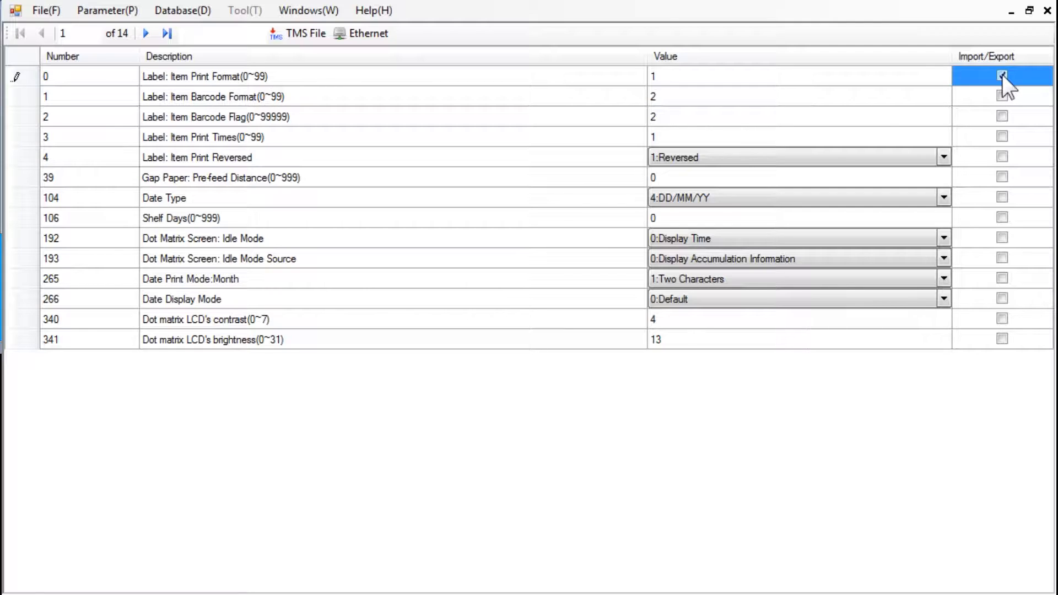
click(1002, 76)
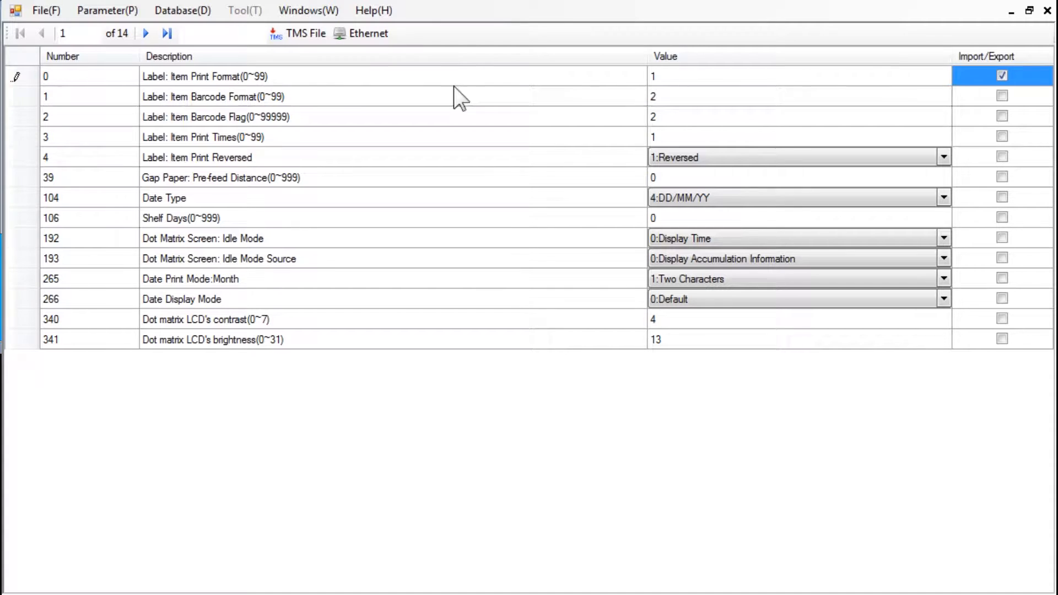
mouse_move(467, 115)
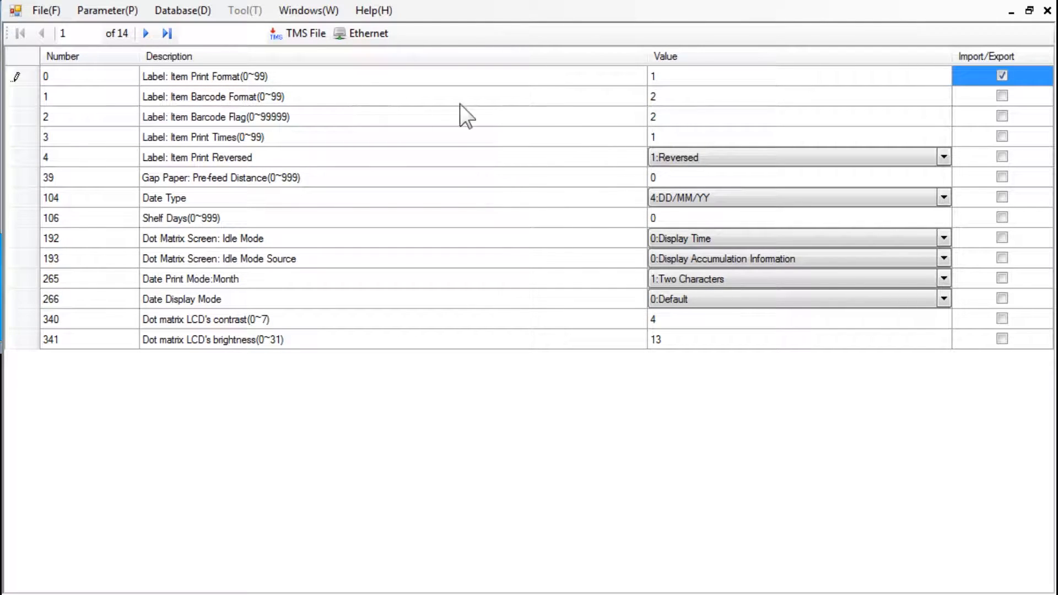
click(682, 97)
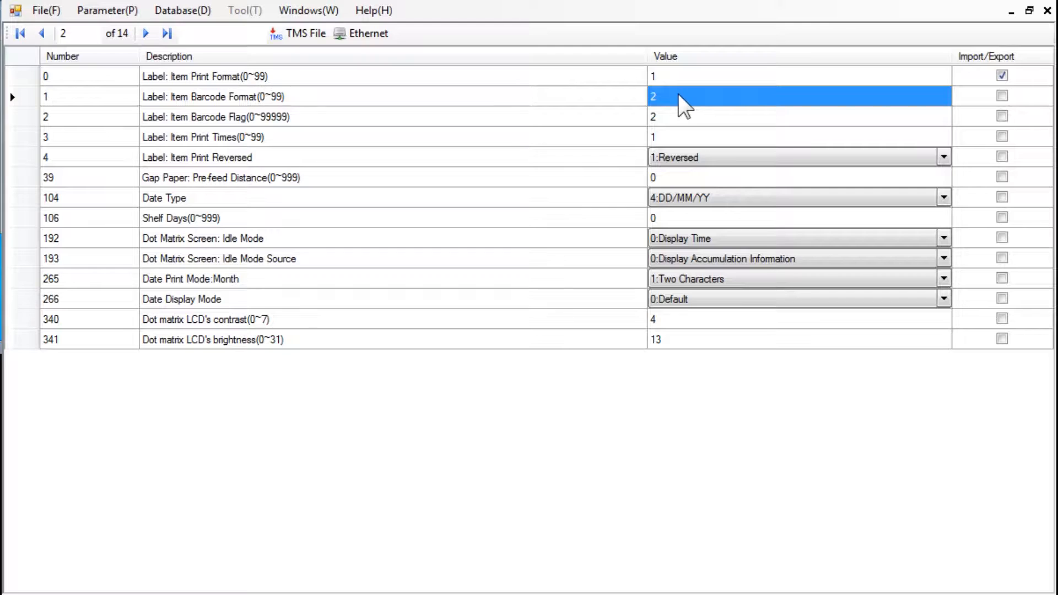
Check Import/Export on parameters 1 and 2, Item Barcode Format and Item Barcode Flag.
click(1002, 97)
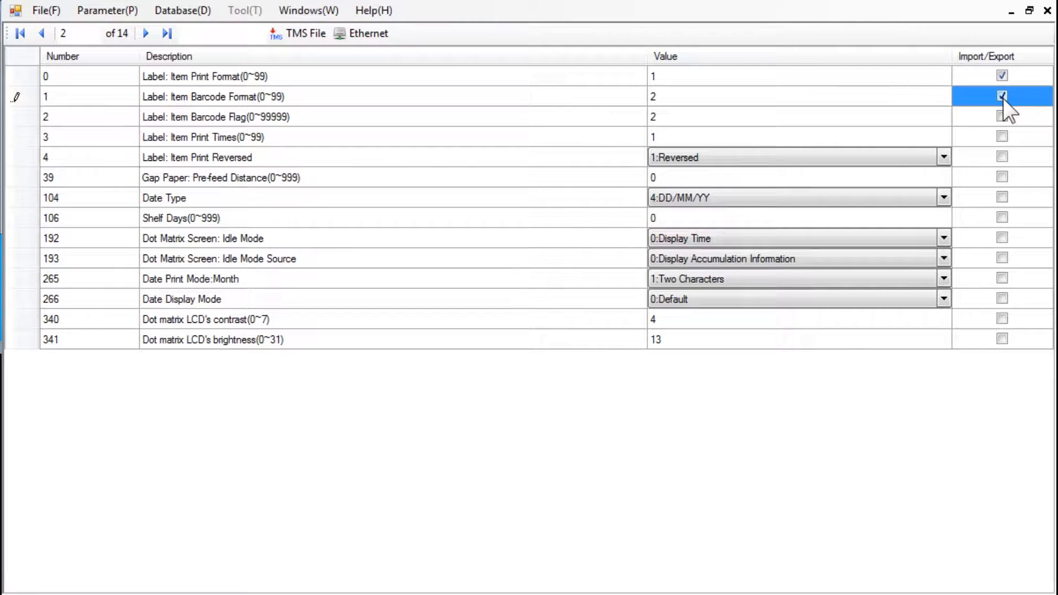
click(1003, 95)
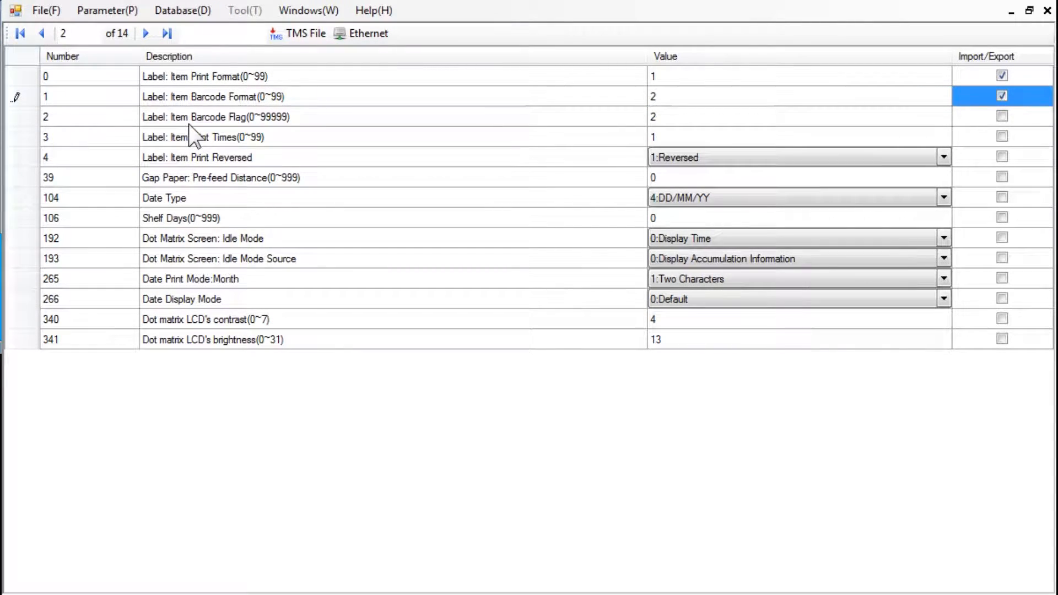
click(742, 116)
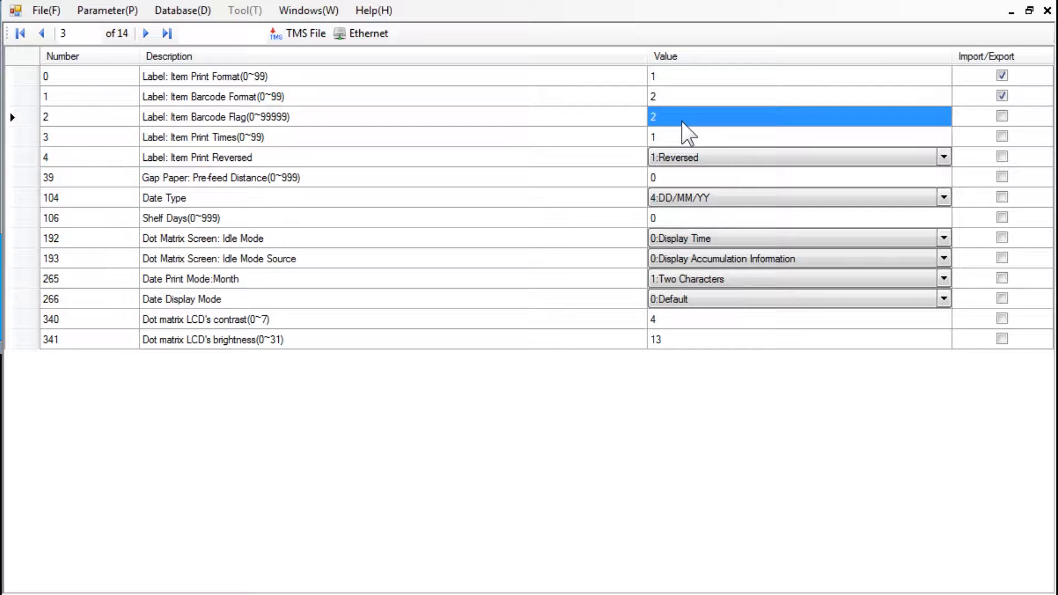
mouse_move(973, 139)
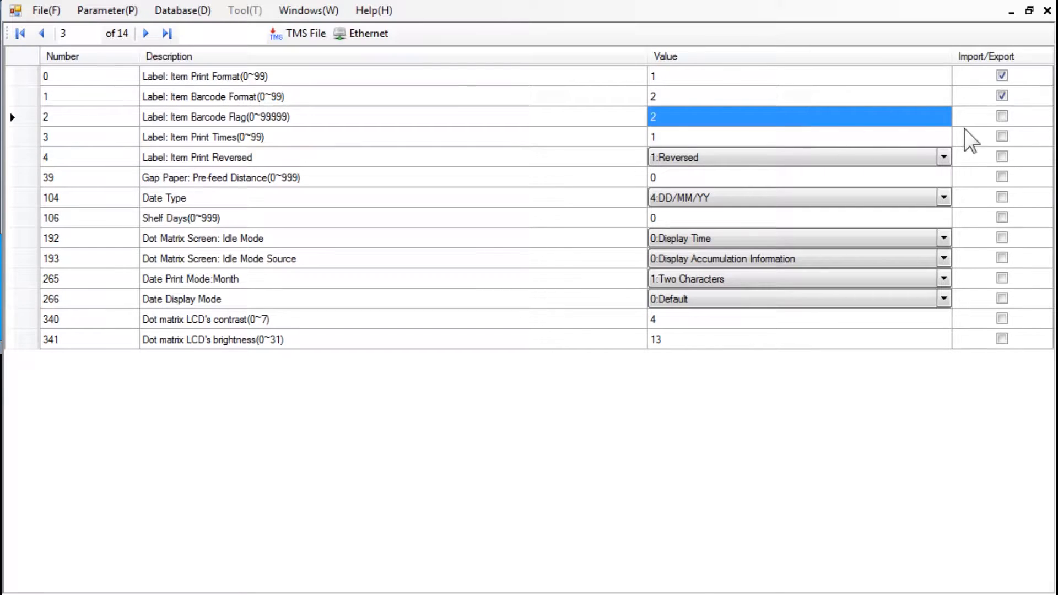
click(1002, 115)
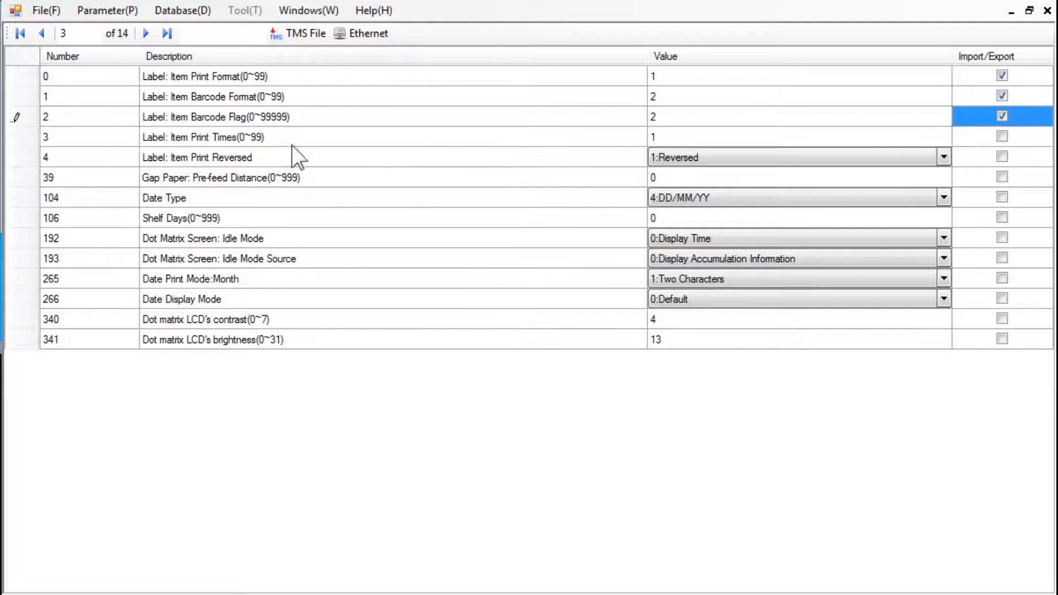
mouse_move(234, 147)
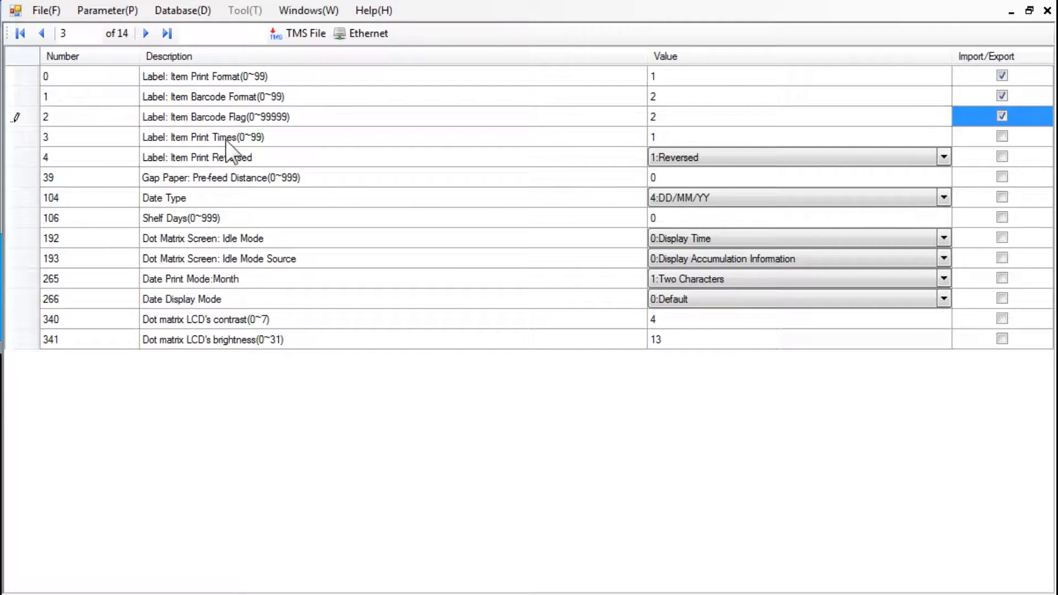
mouse_move(545, 152)
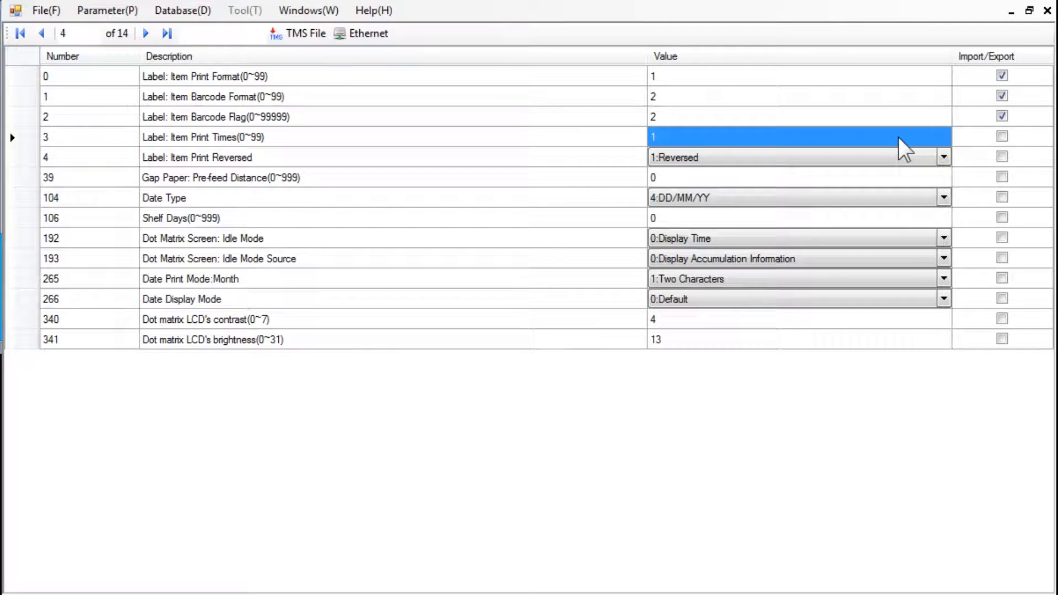
Check parameter 3 Item Print Times, set Item Print Reversed to 1:Reversed and check it.
click(1002, 137)
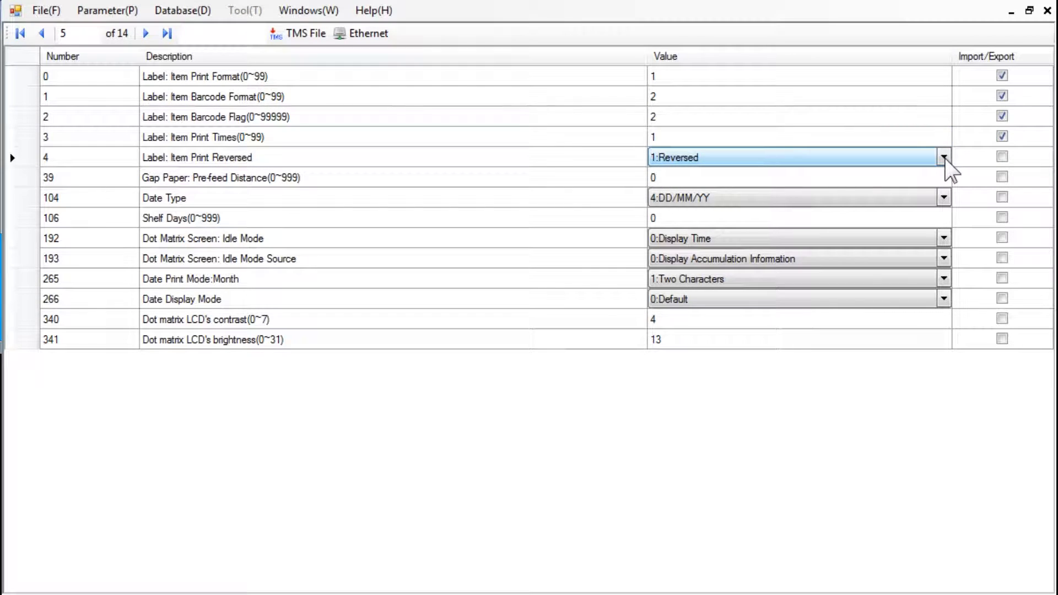
click(944, 158)
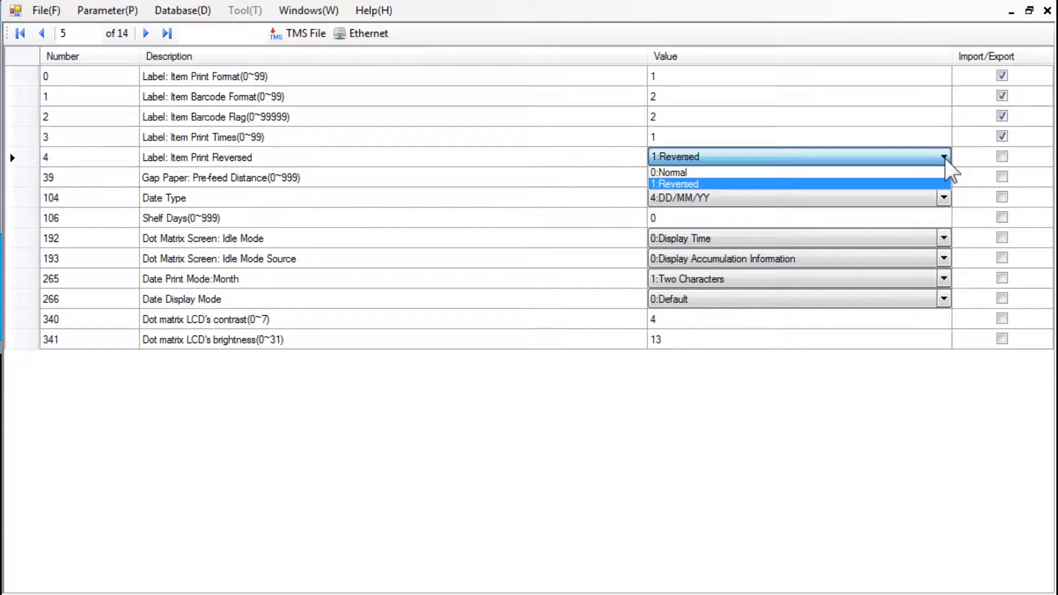
click(673, 184)
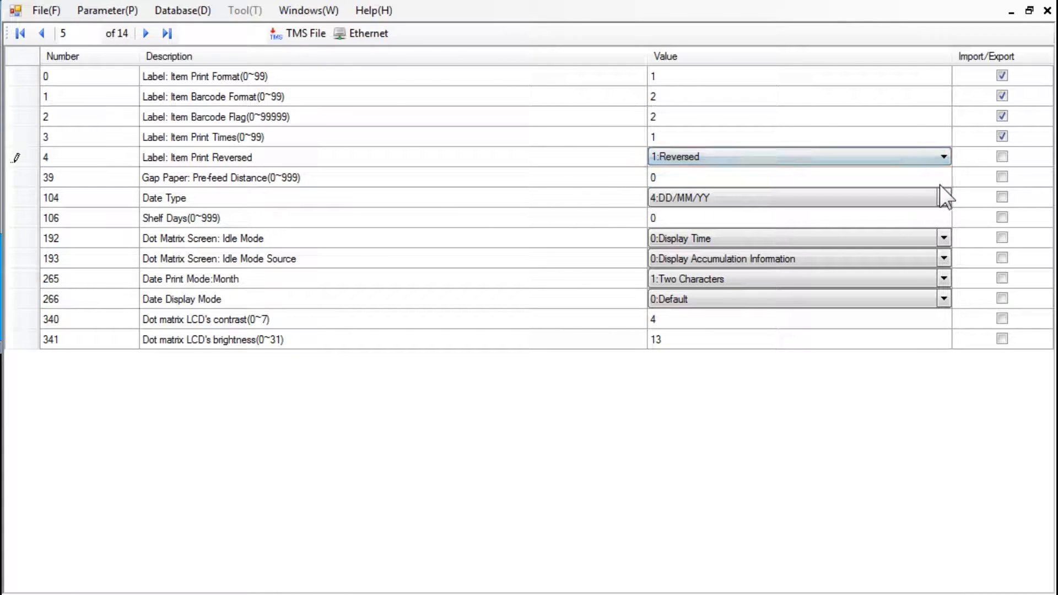
click(1002, 156)
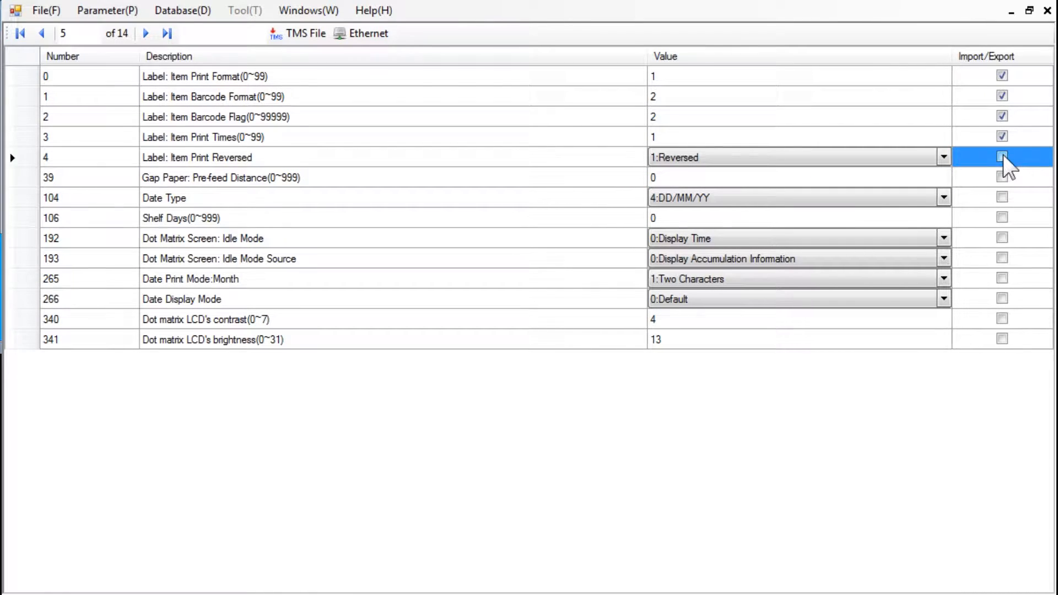
click(1002, 156)
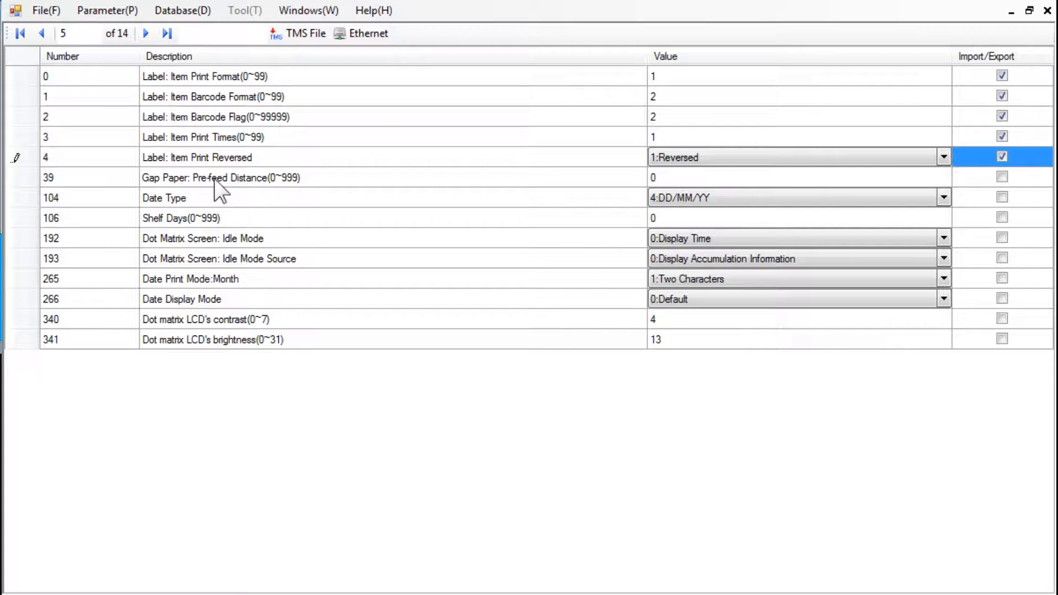
click(652, 178)
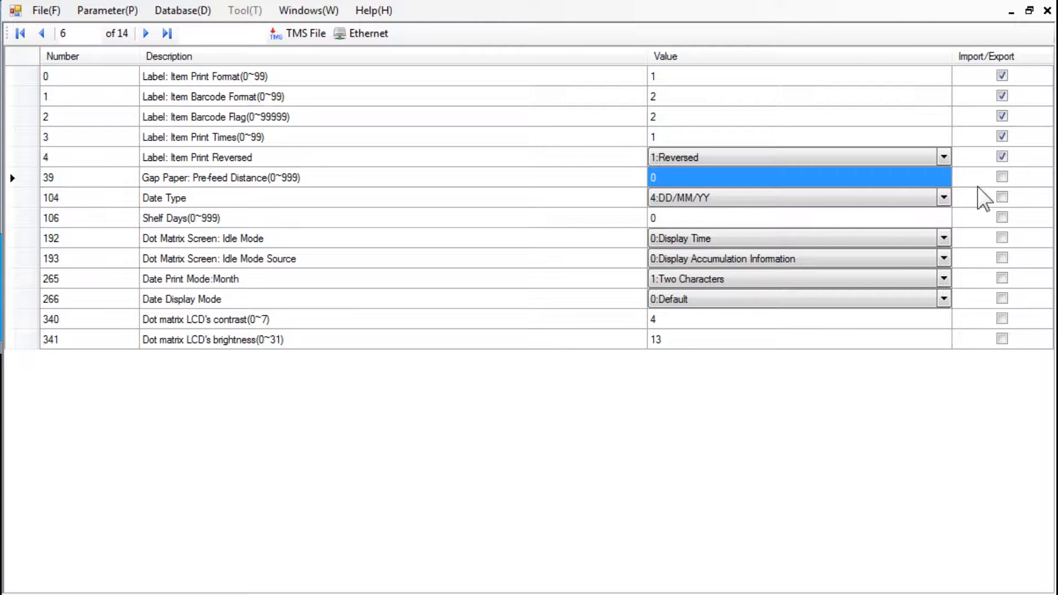
Check Gap Paper: Pre-feed Distance for import/export and review the Date Type formats.
click(1003, 176)
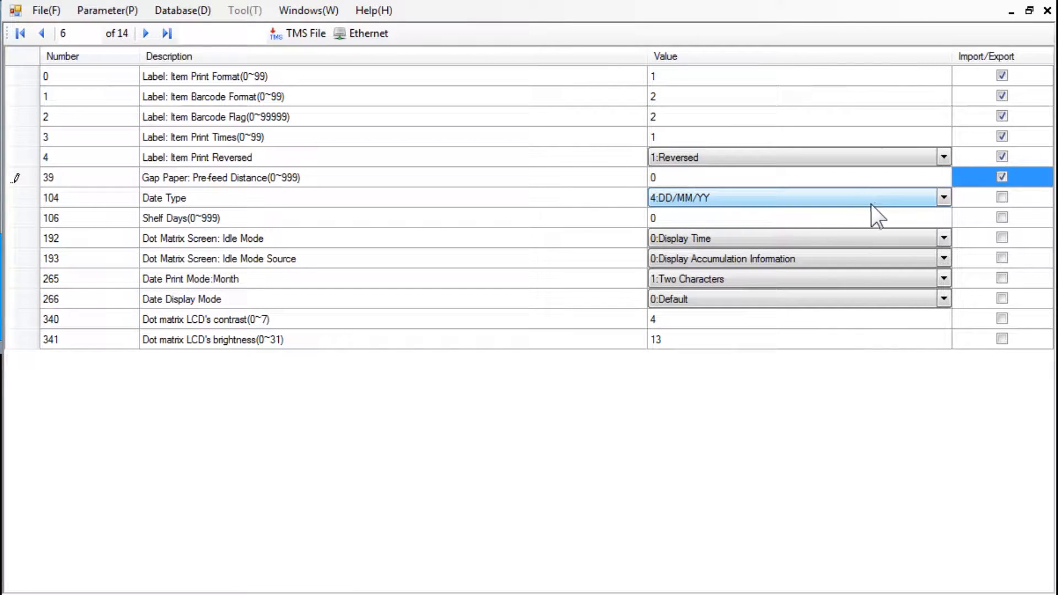
click(944, 197)
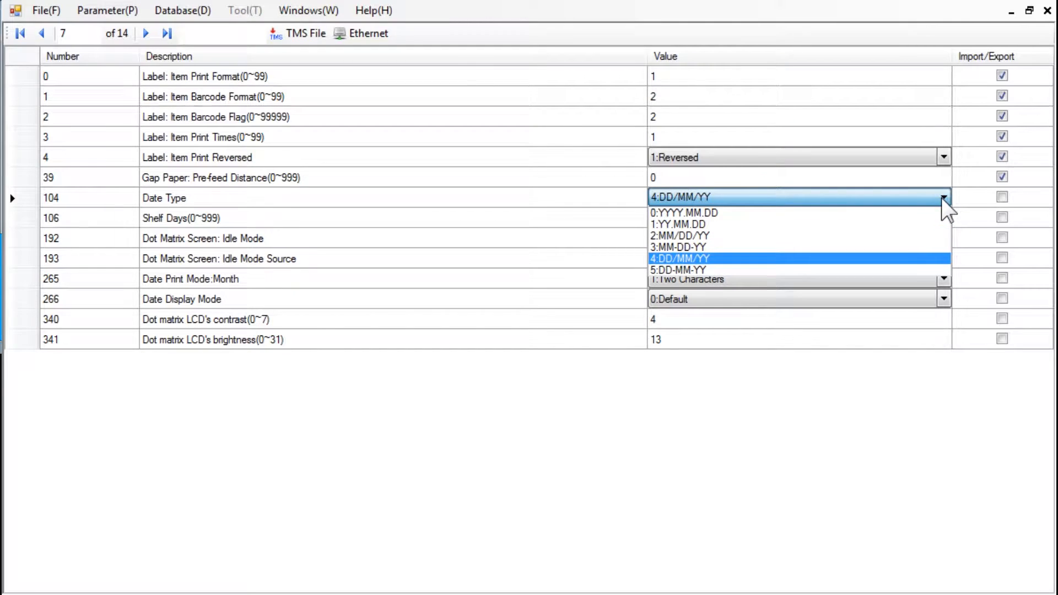
mouse_move(932, 224)
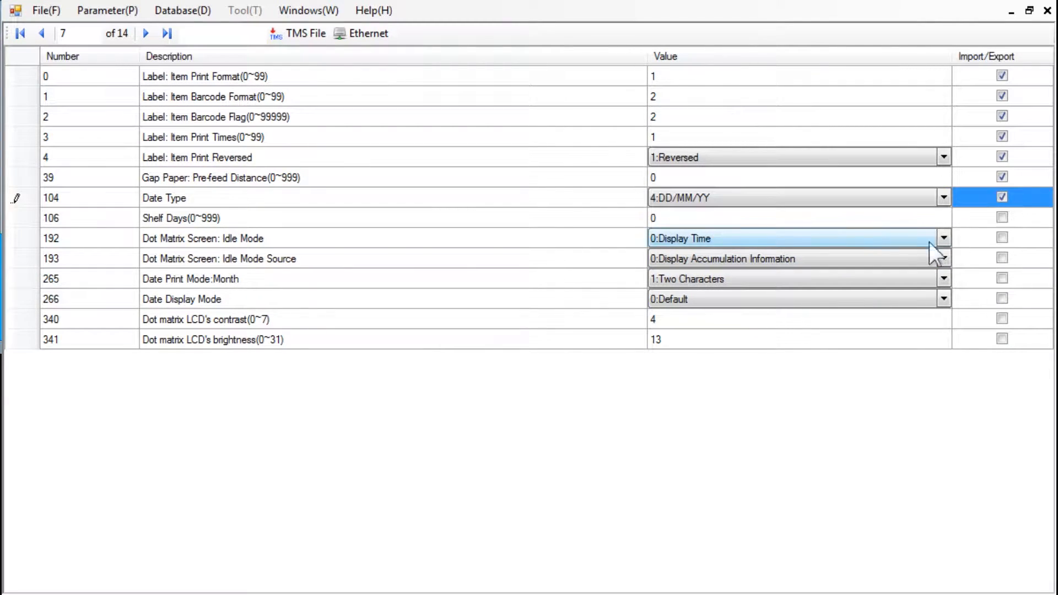
mouse_move(668, 233)
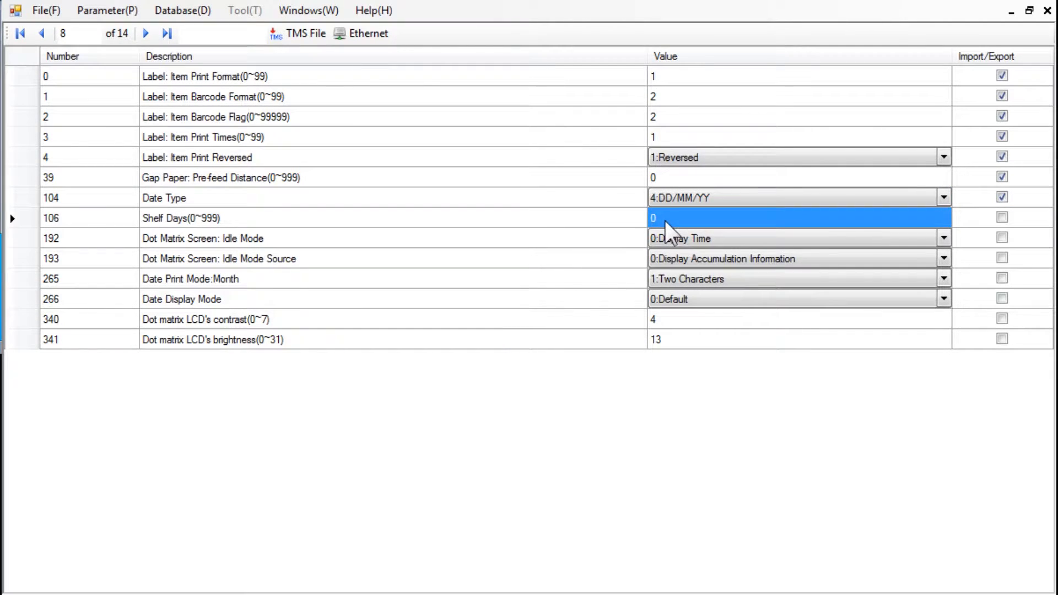
Enter 30 for Shelf Days and check it for import/export.
text(3)
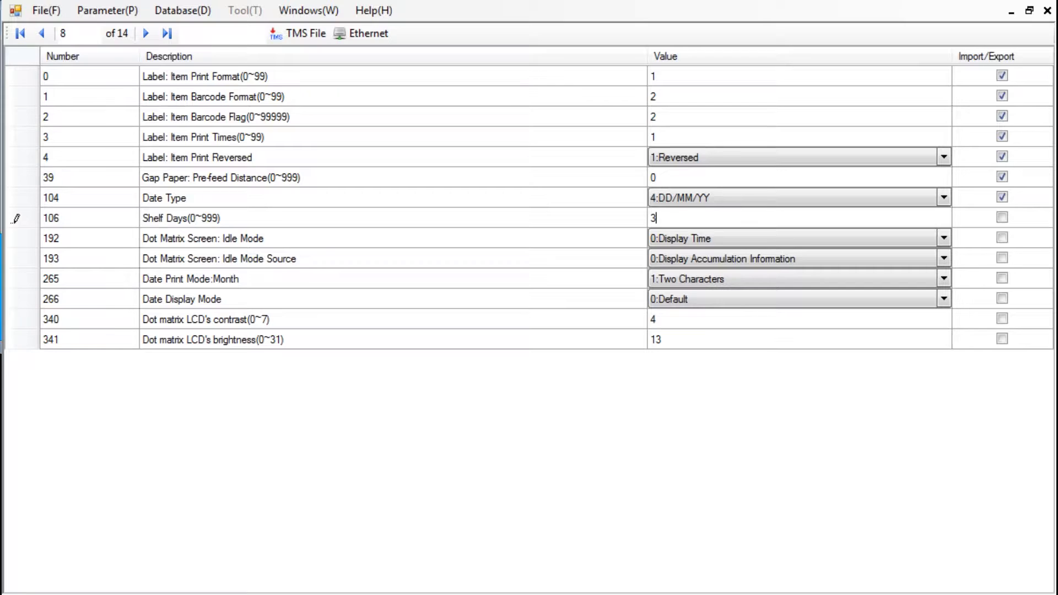
click(1002, 217)
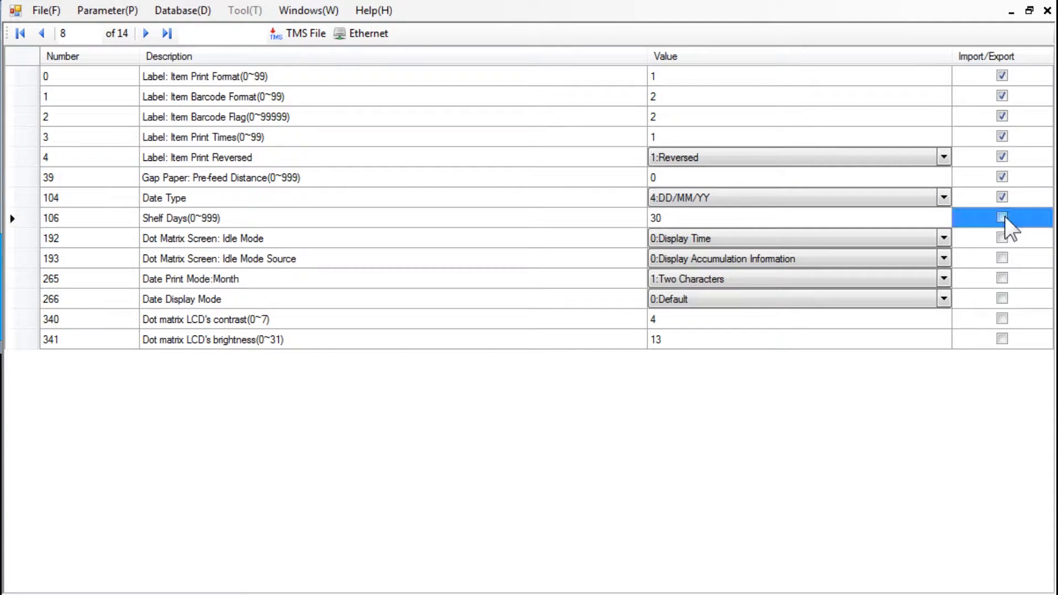
click(1002, 217)
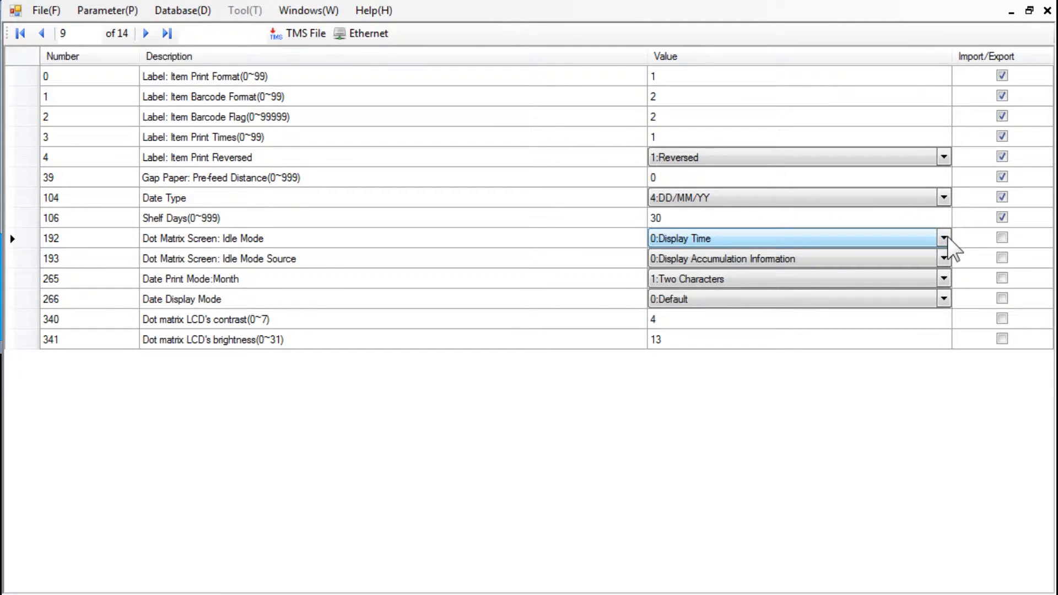
Leave Idle Mode and Idle Mode Source unchanged; set Date Print Mode:Month to 0:Digits.
click(944, 238)
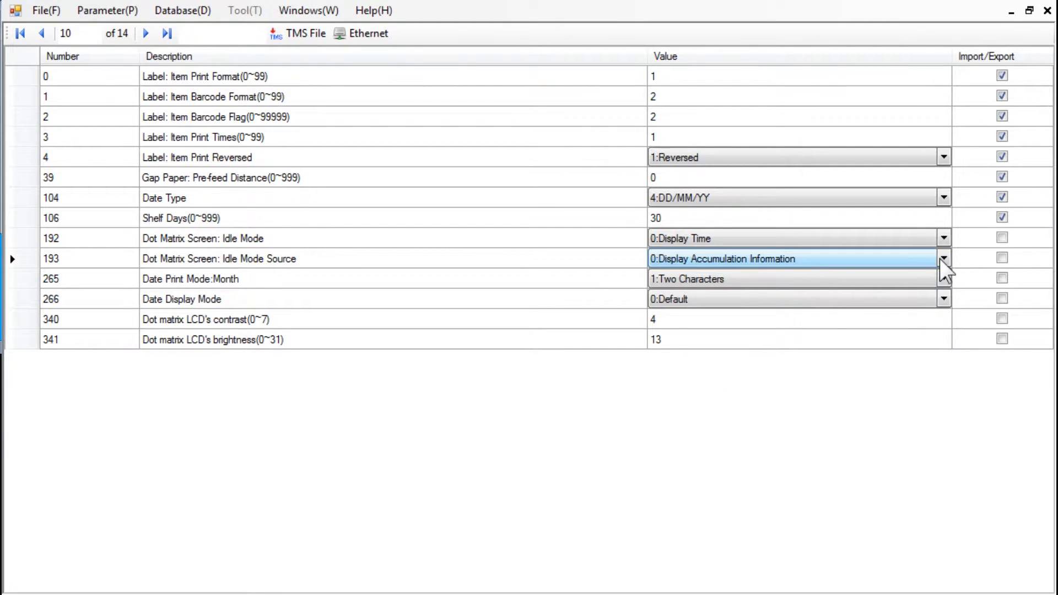
click(944, 258)
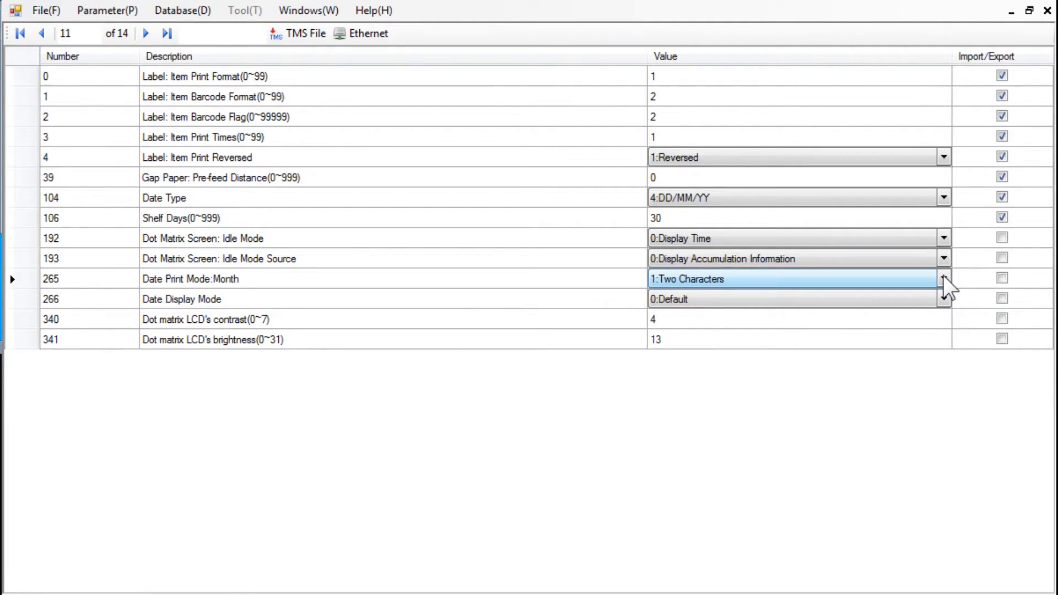
click(944, 279)
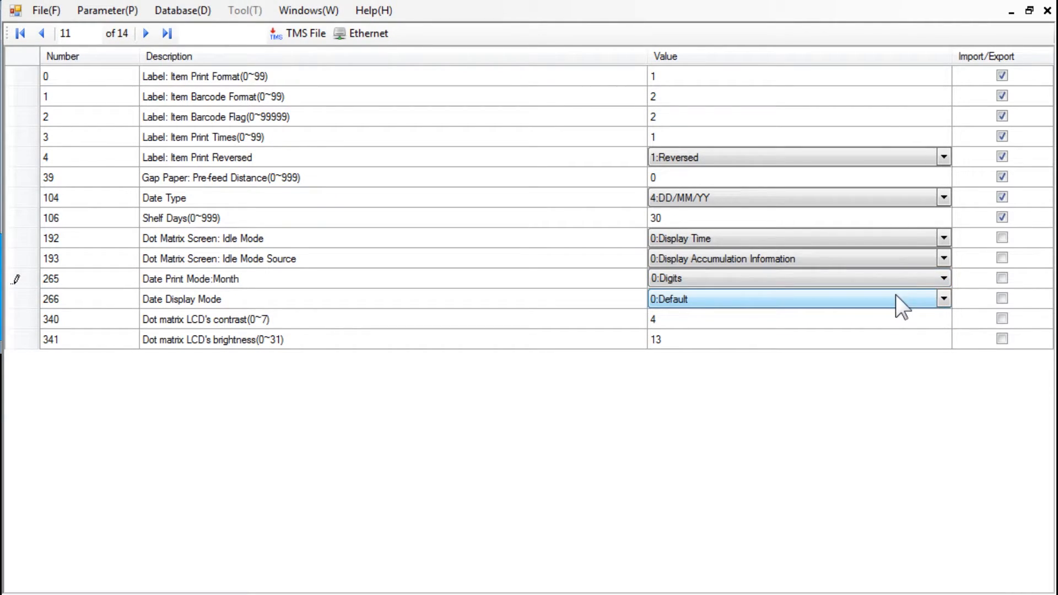
Check Date Print Mode:Month for import/export and review the Date Display Mode choices.
click(1003, 278)
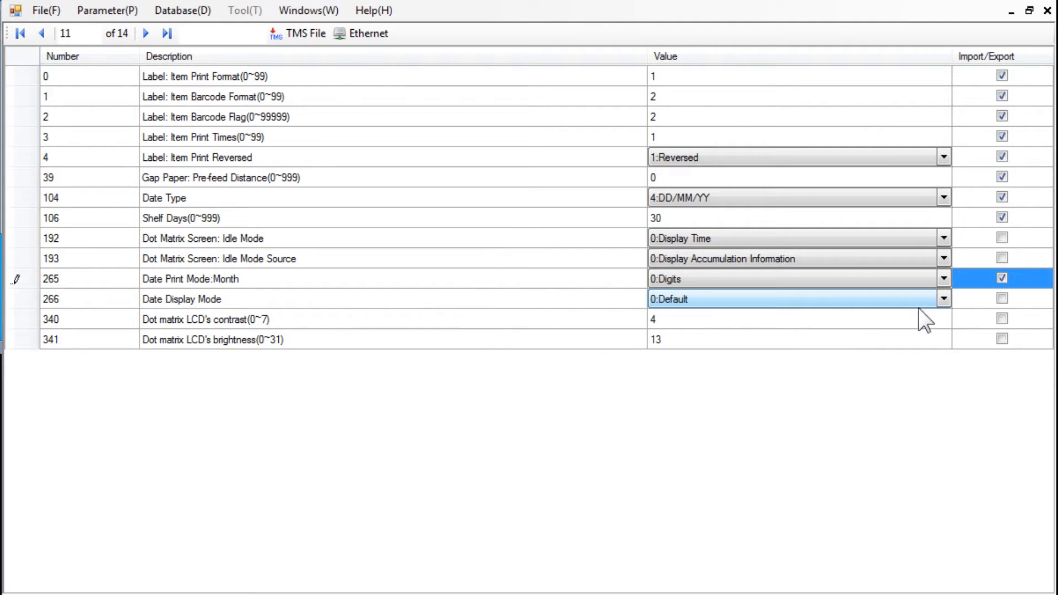
click(943, 299)
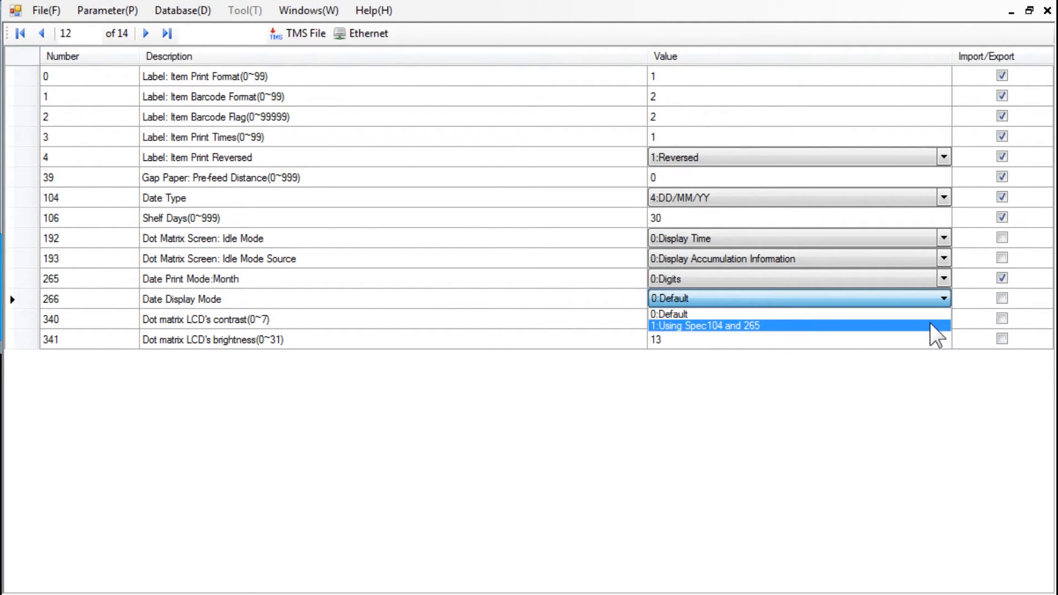
mouse_move(935, 314)
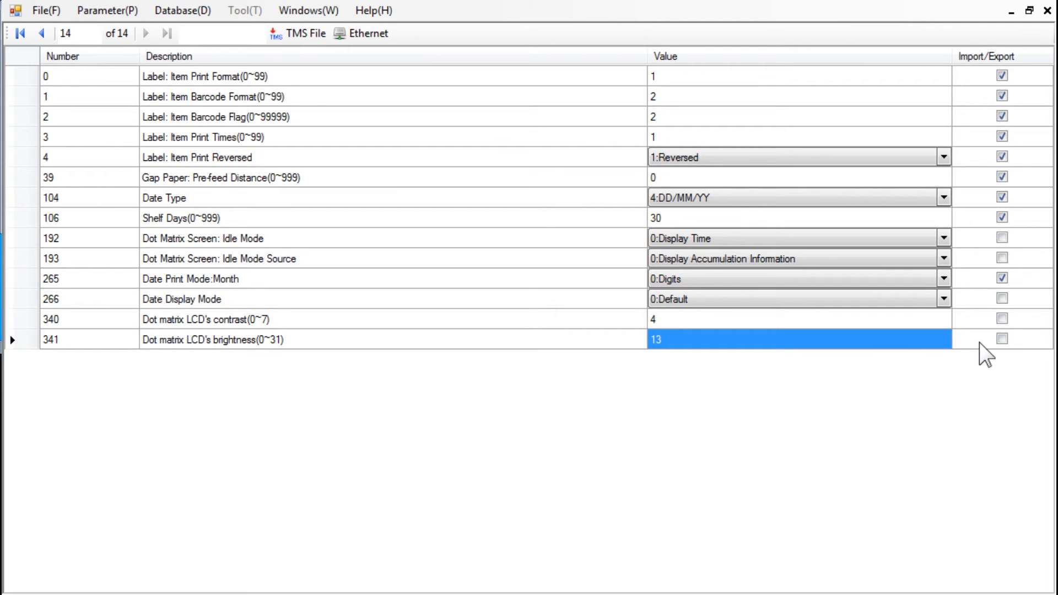
mouse_move(431, 257)
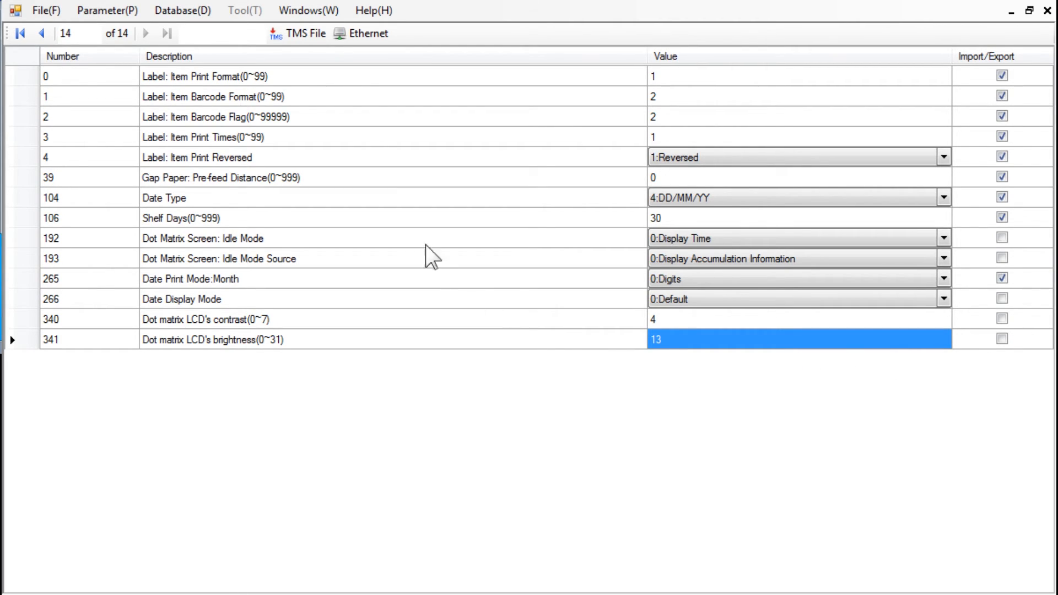